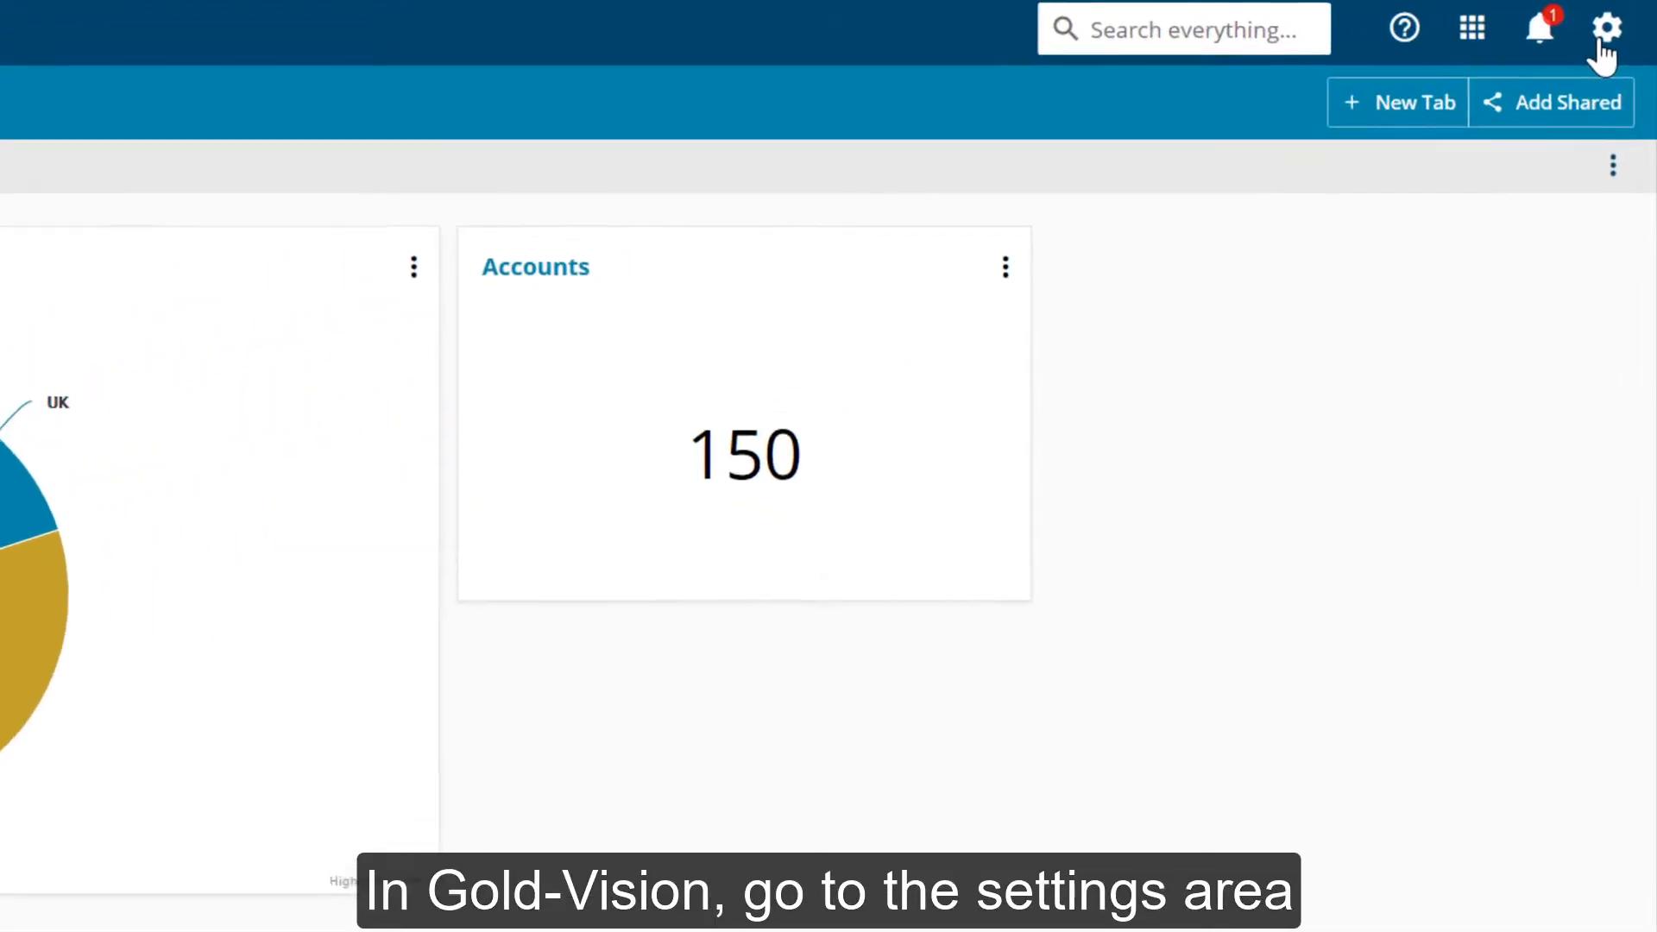
Step: Search settings for 'lea' and go to Lead Management Settings
click(1610, 26)
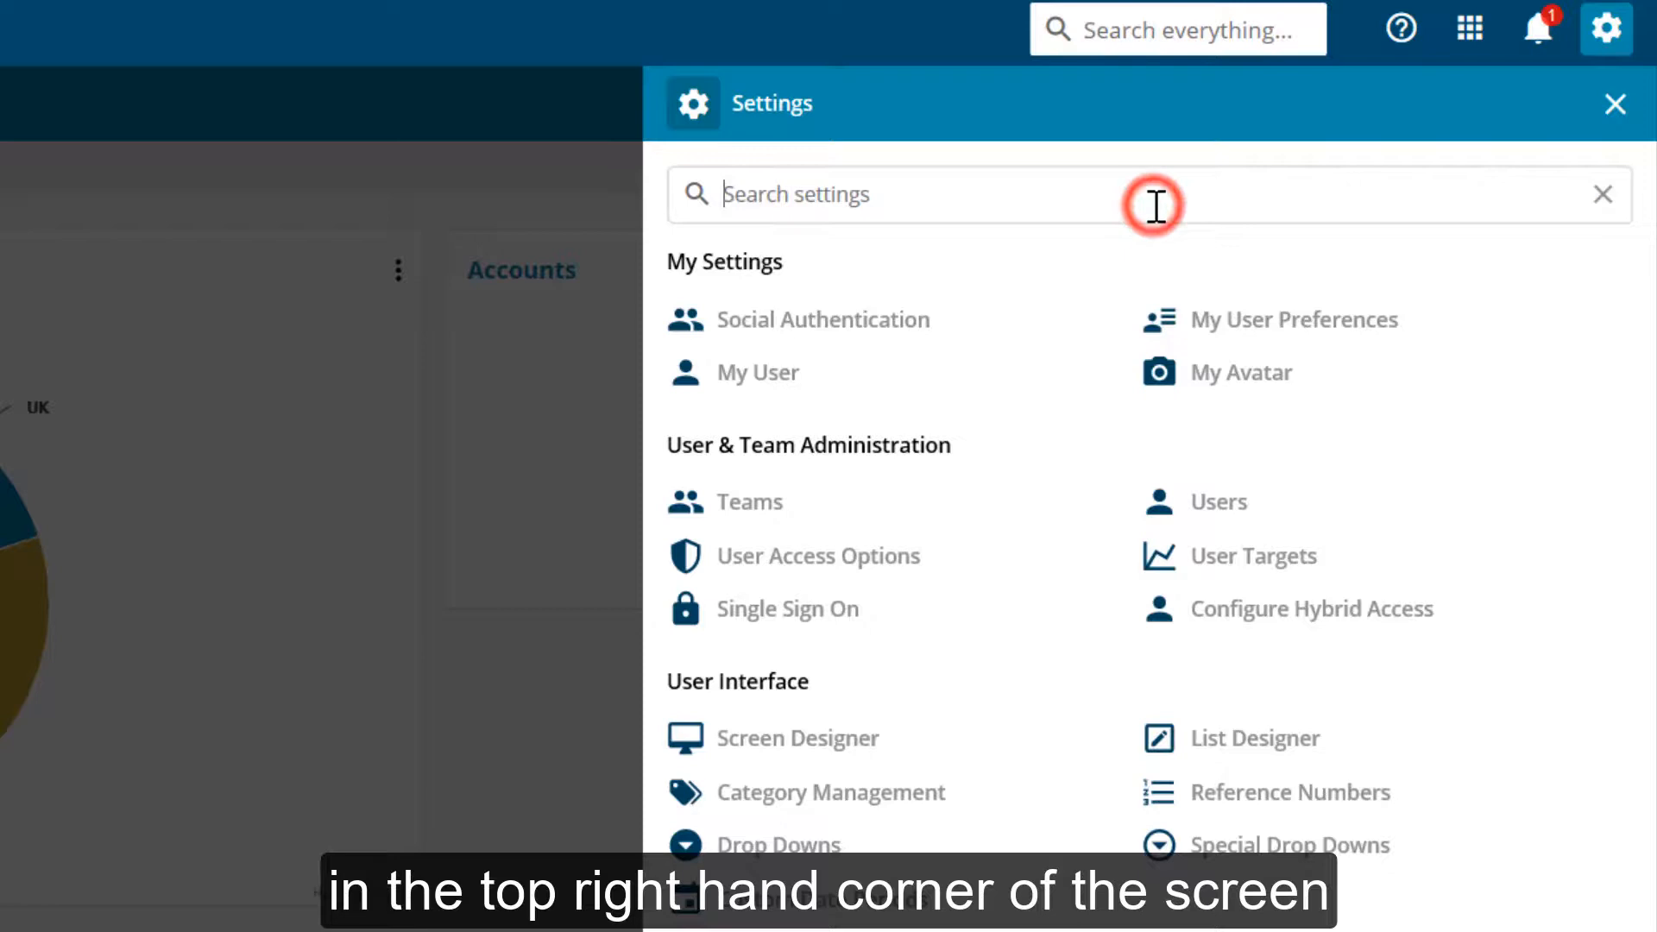
text(lea)
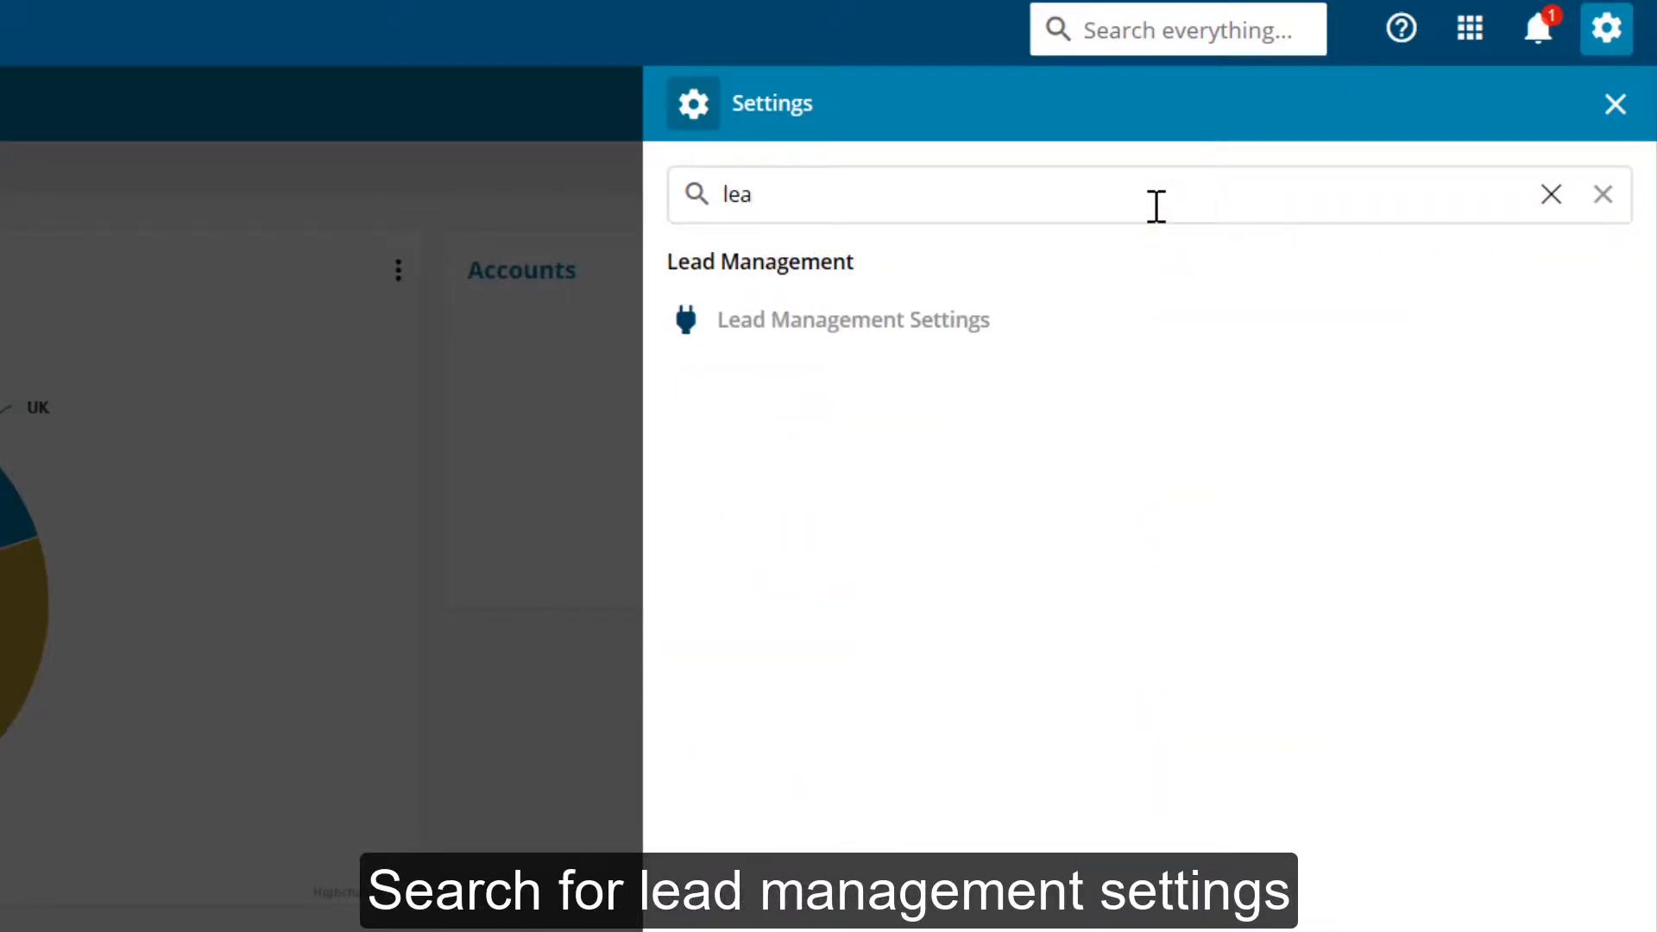
click(852, 320)
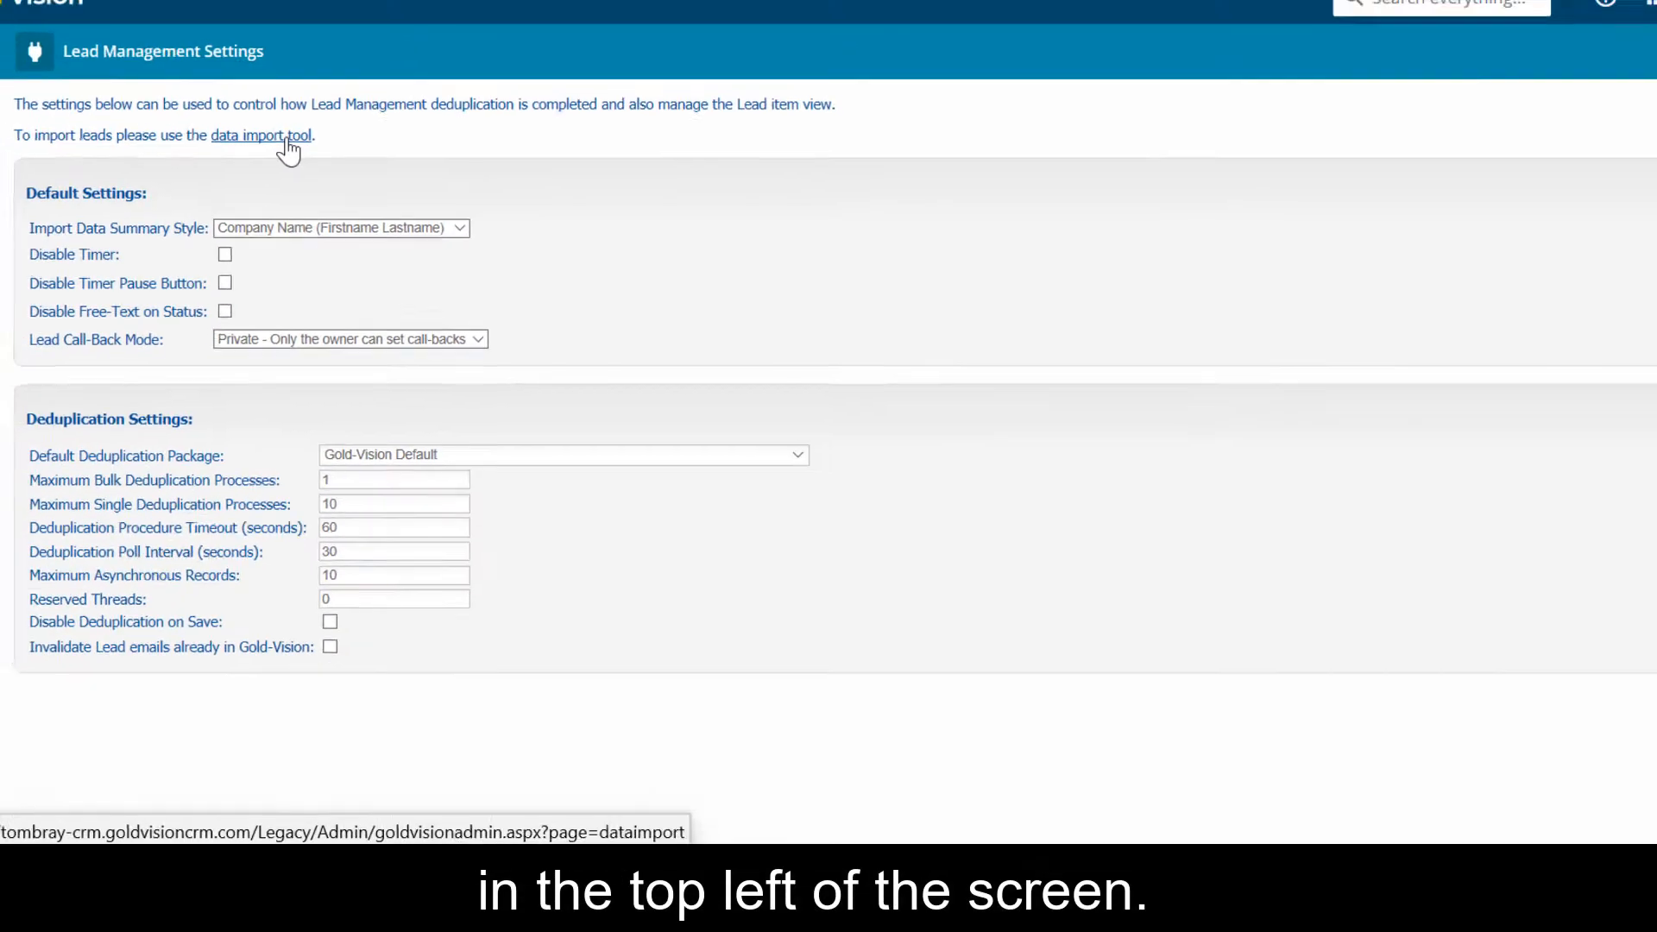
Step: Follow the 'data import tool' link from Lead Management Settings
click(259, 134)
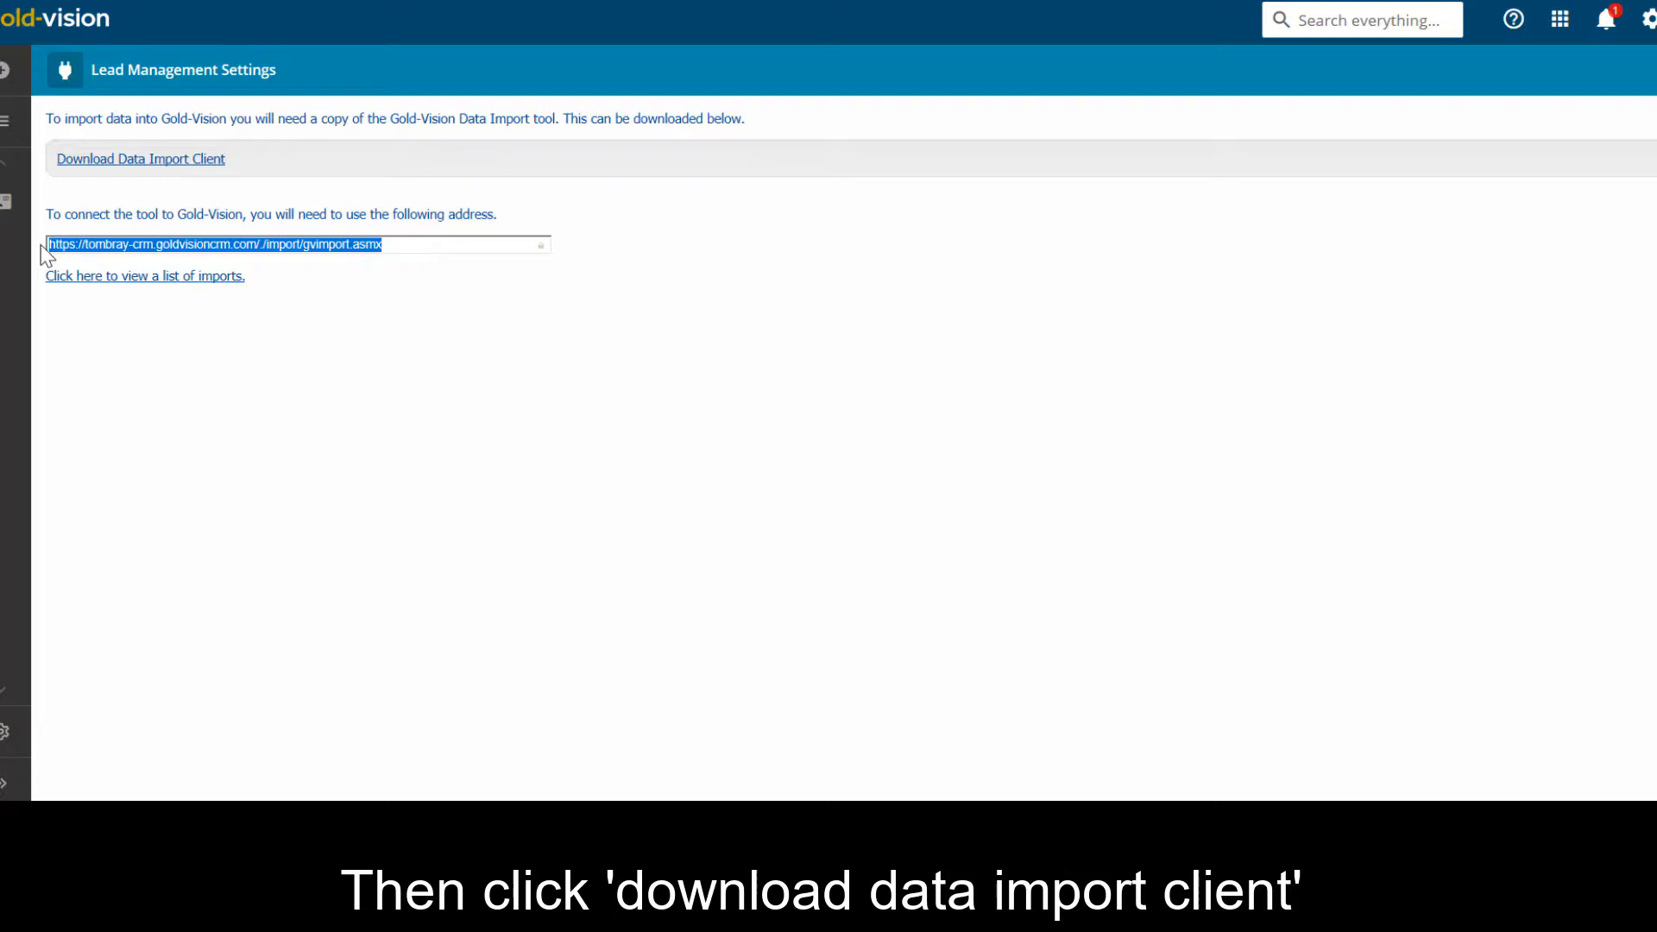
Step: Copy the import connection URL and download the Data Import Client setup file
right_click(173, 245)
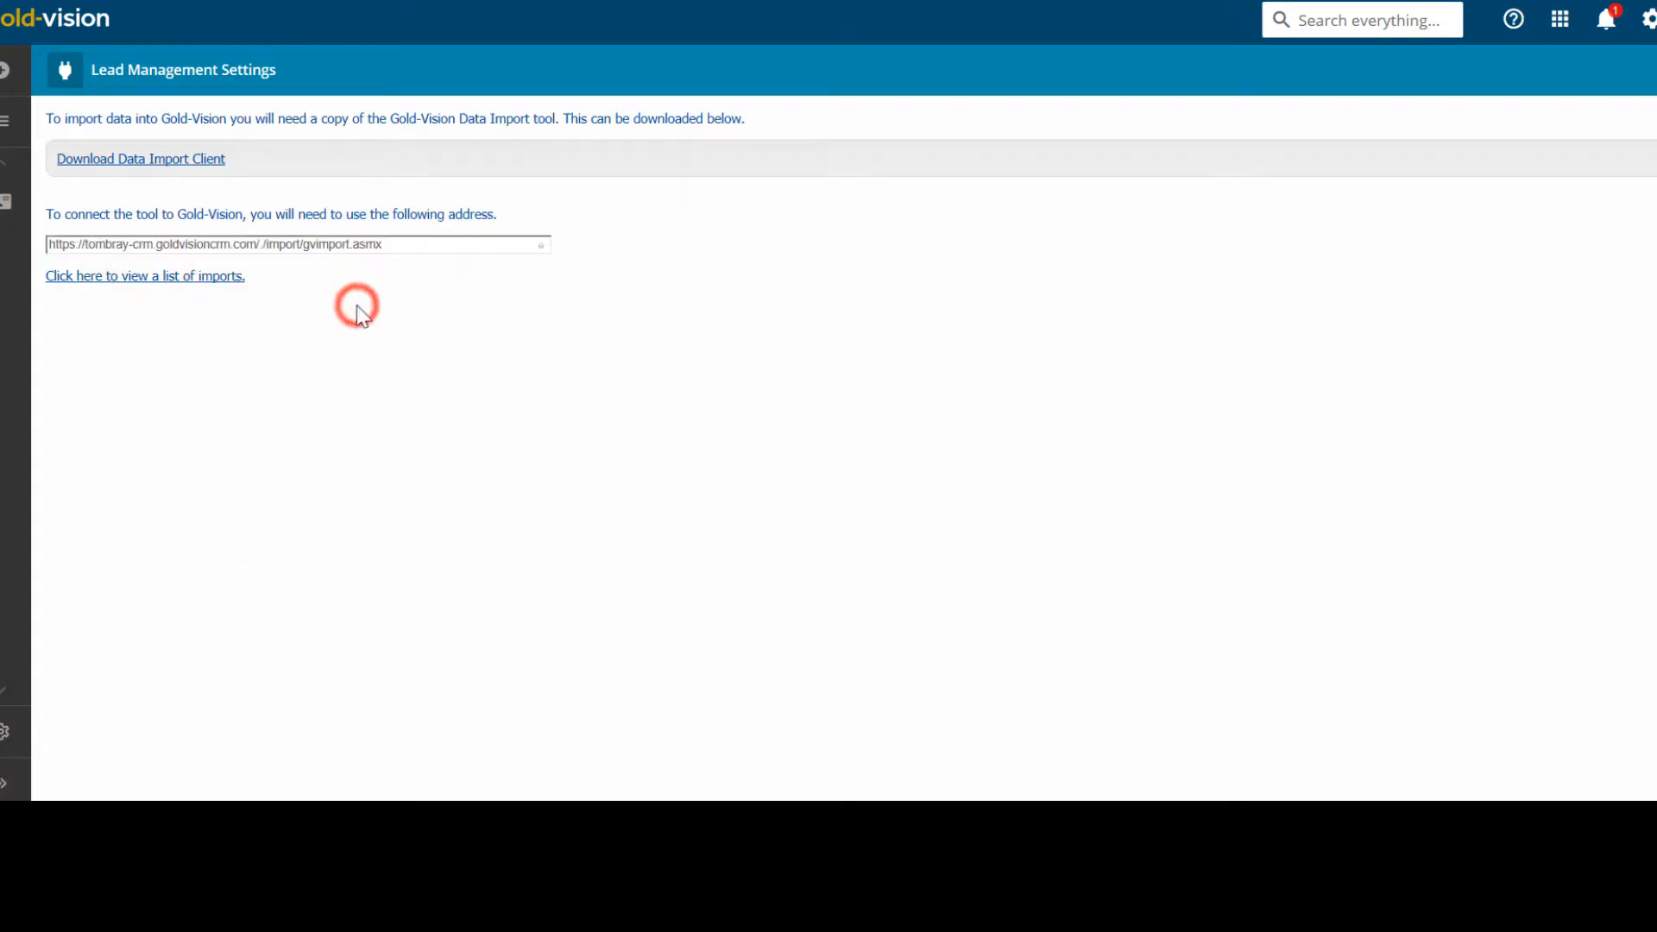
click(141, 159)
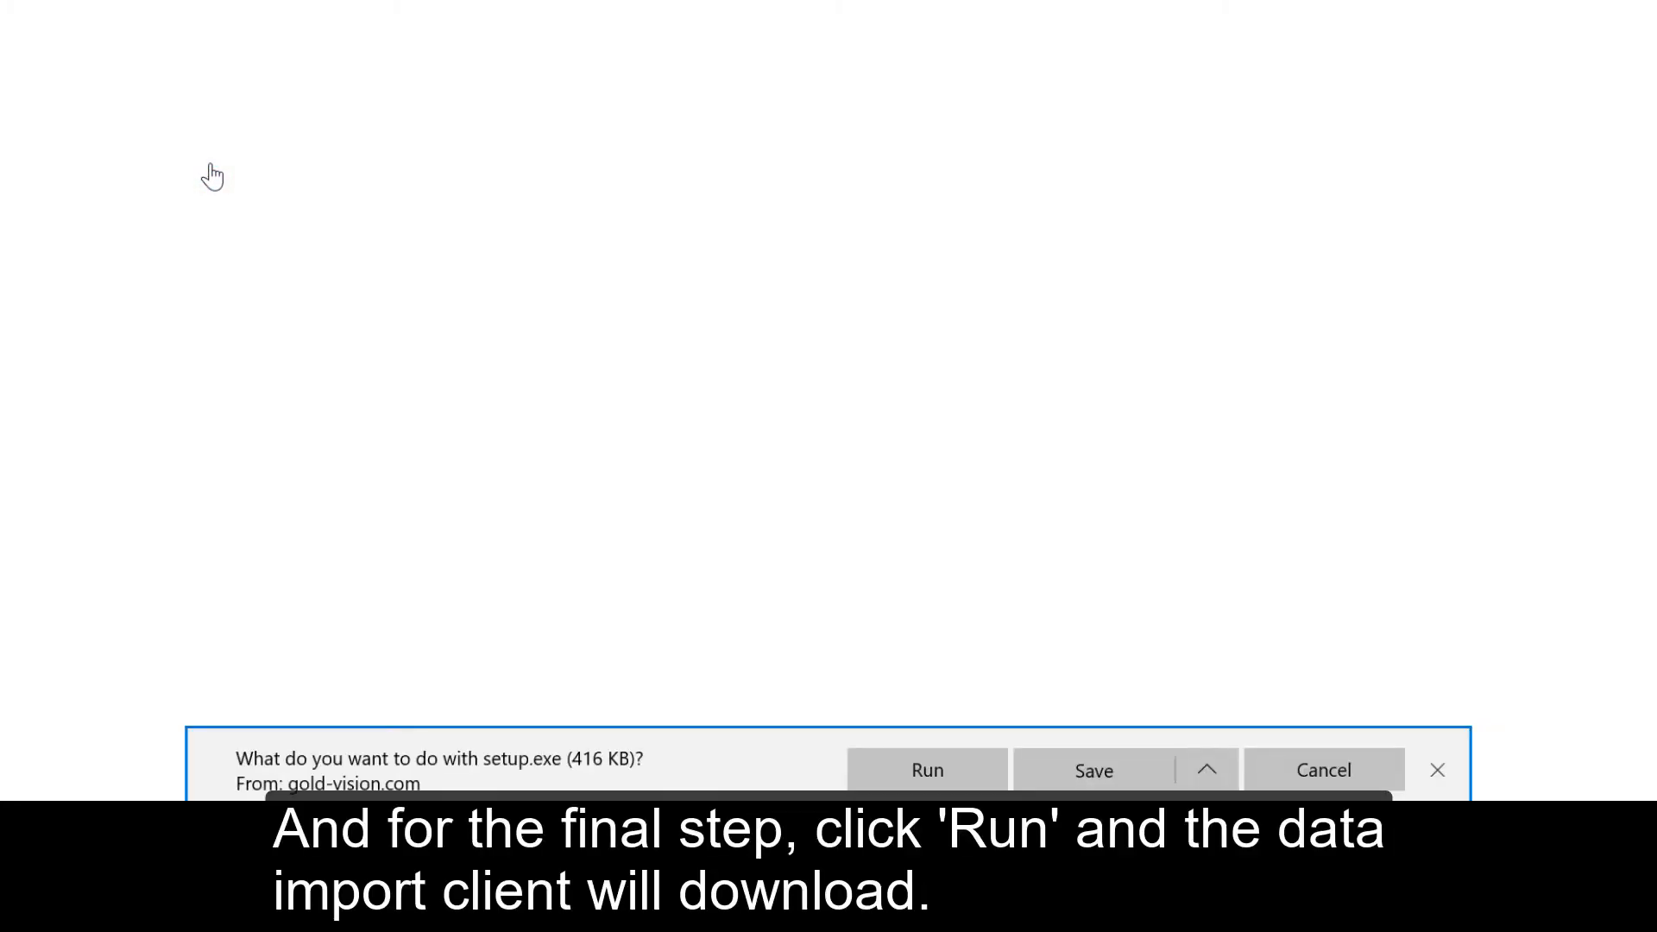
mouse_move(953, 778)
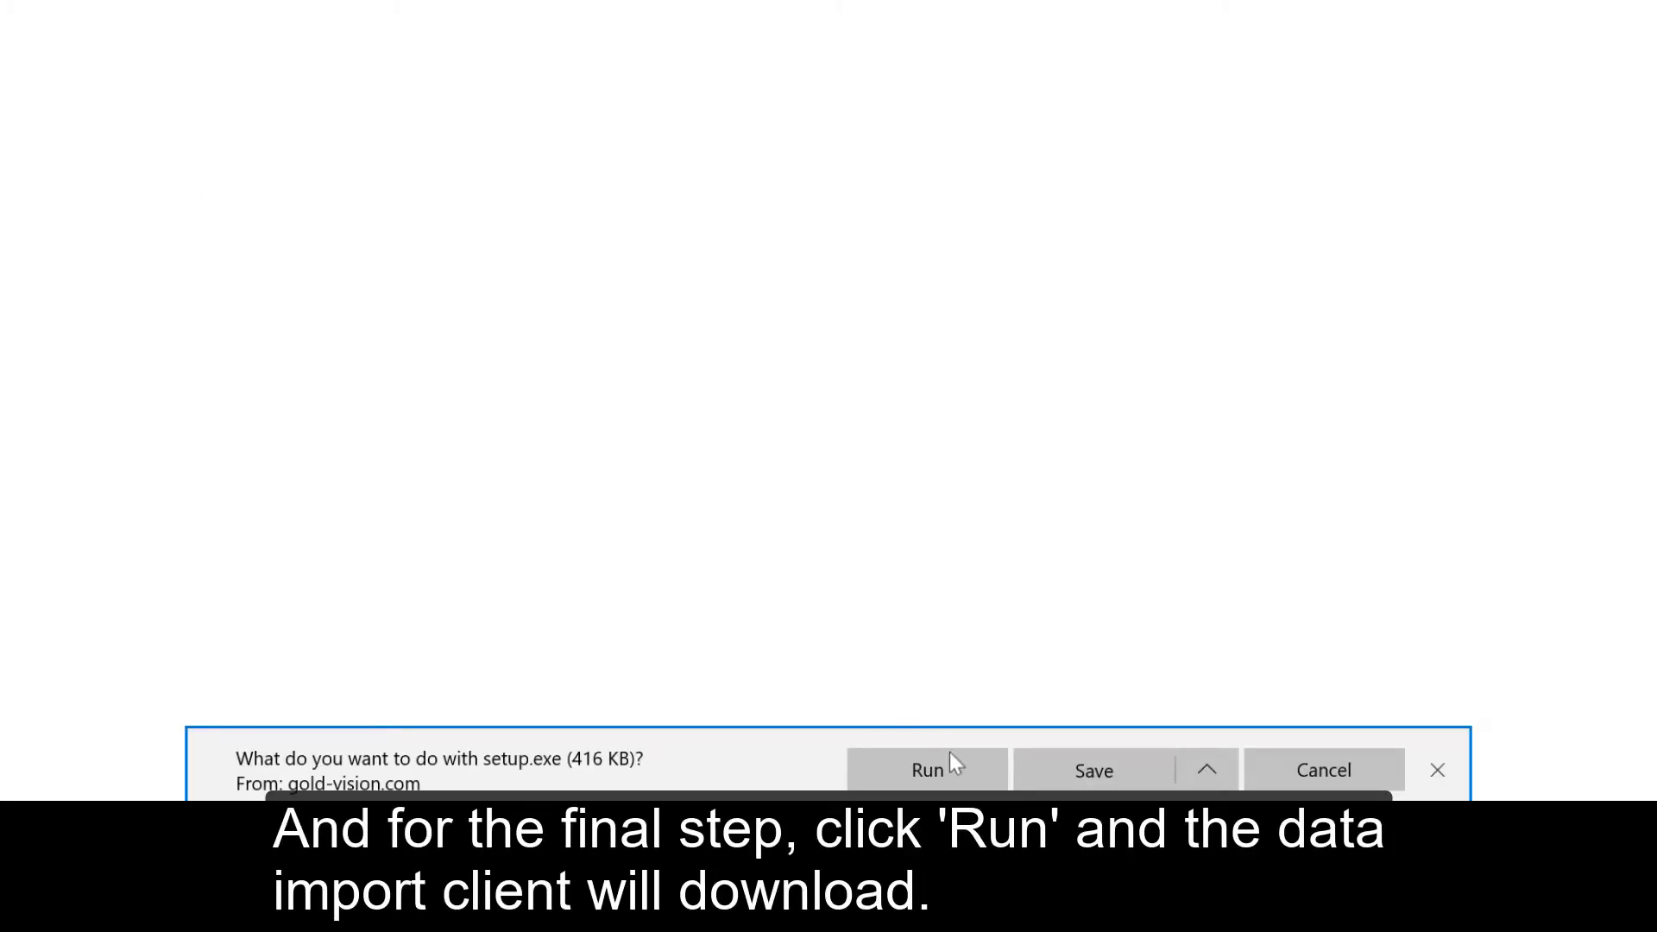
Step: Run the import client setup, expand Advanced Options and untick 'Connect as current user'
click(927, 770)
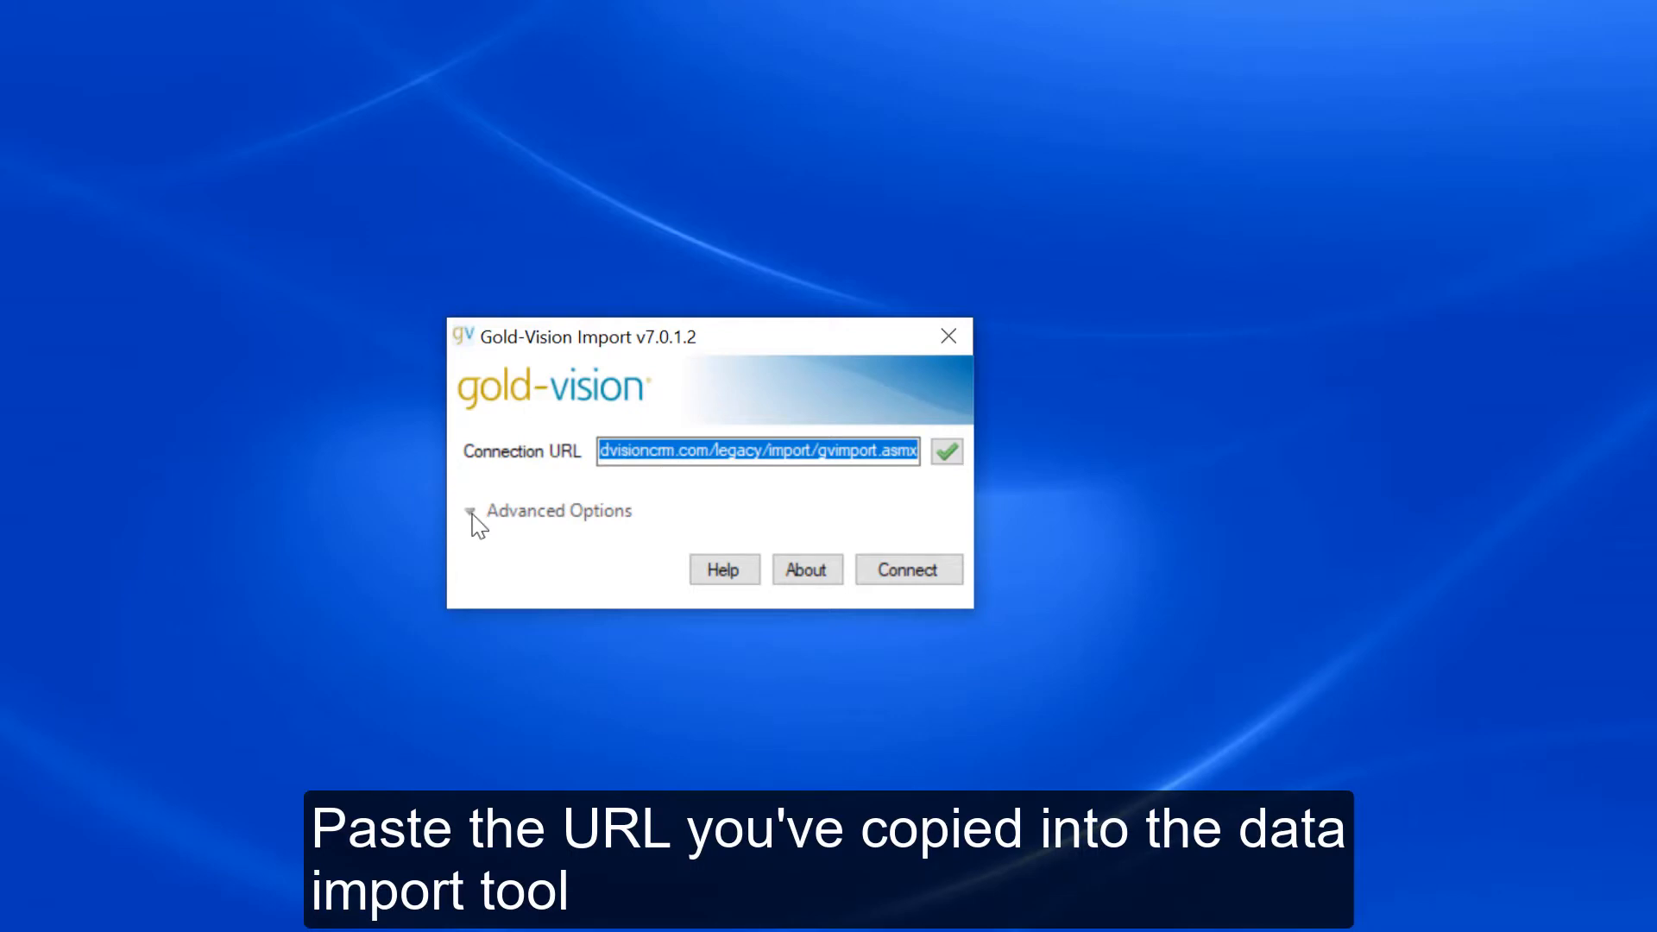
click(470, 511)
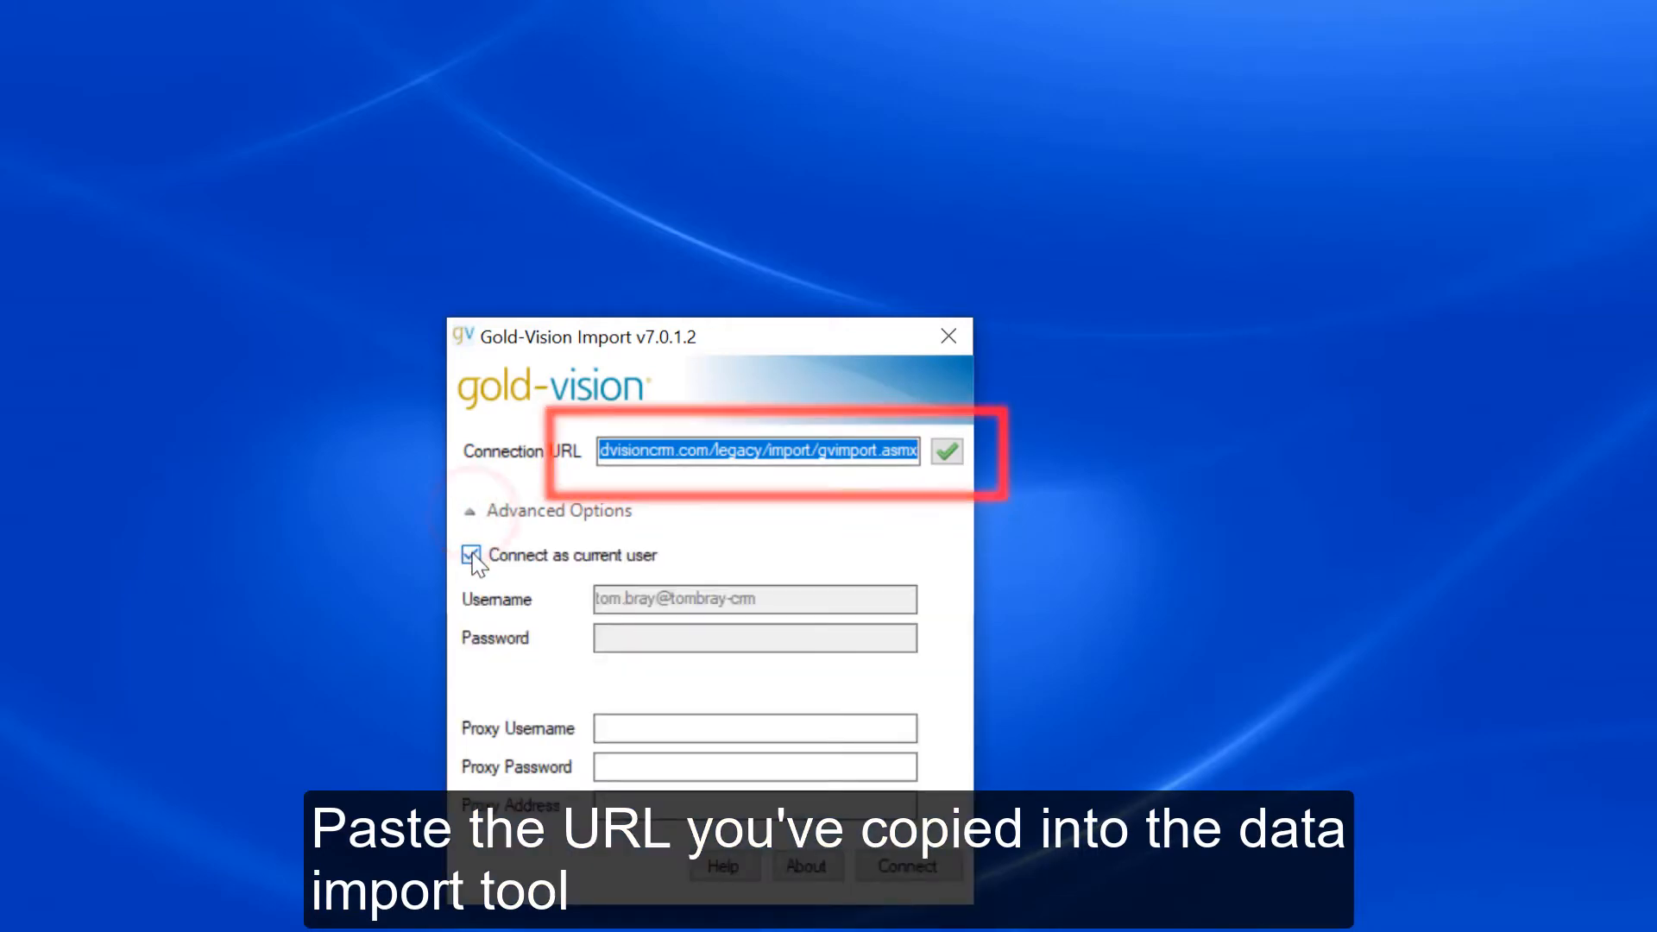
click(471, 556)
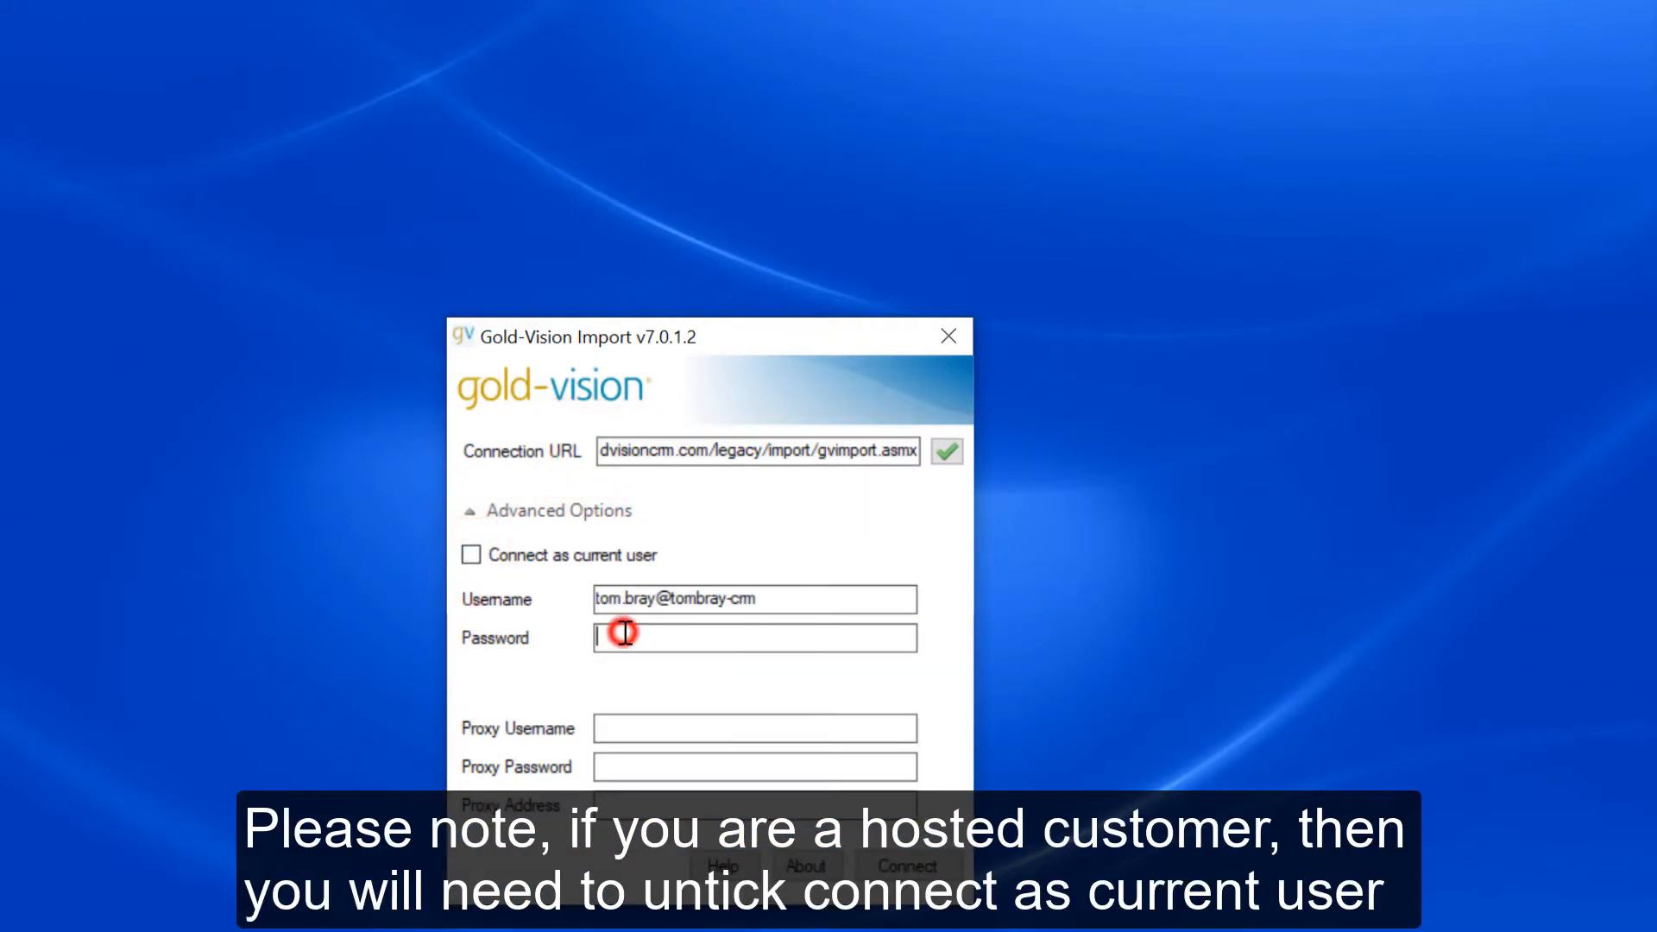